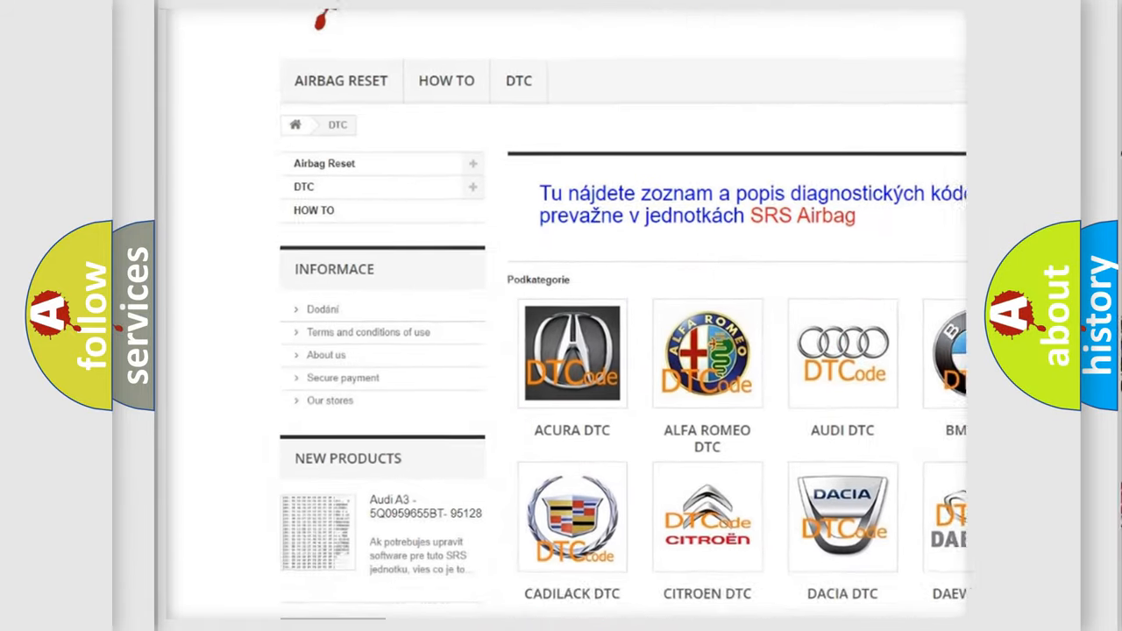
{"action": "scroll", "scroll_direction": "down", "scroll_amount": 3}
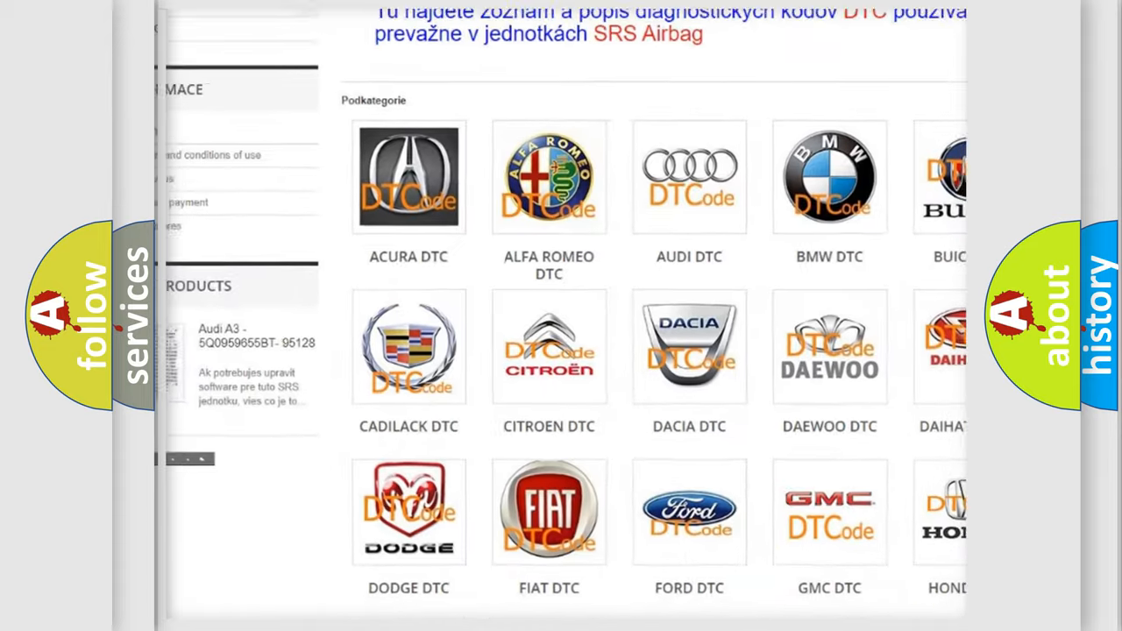
{"action": "scroll", "scroll_direction": "down", "scroll_amount": 3}
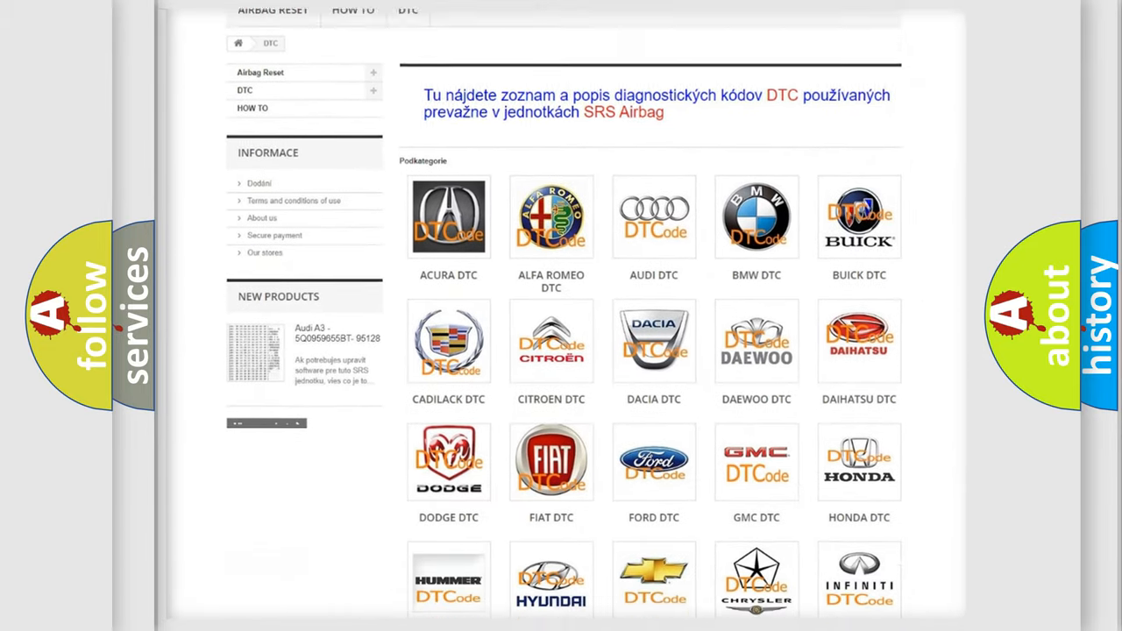
{"action": "scroll", "scroll_direction": "down", "scroll_amount": 3}
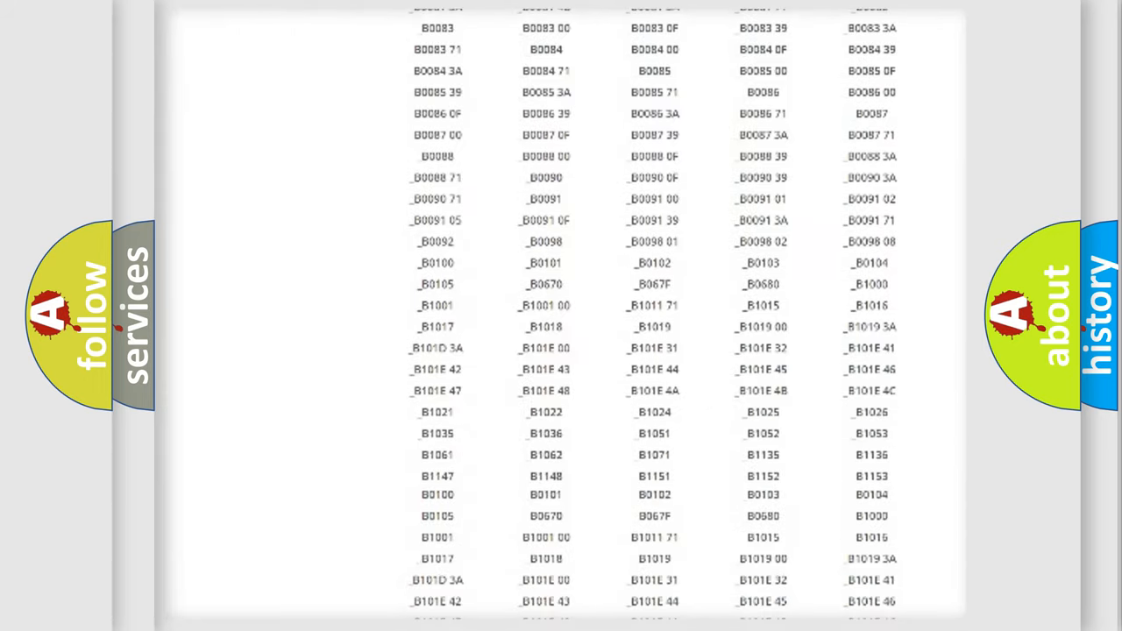
{"action": "scroll", "scroll_direction": "up", "scroll_amount": 3}
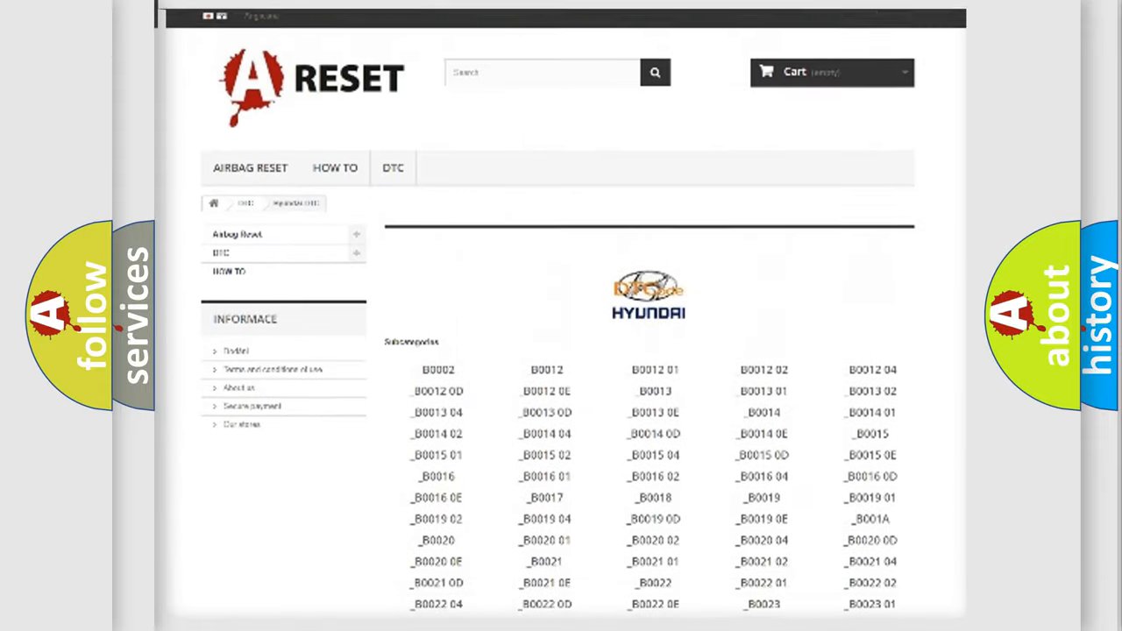